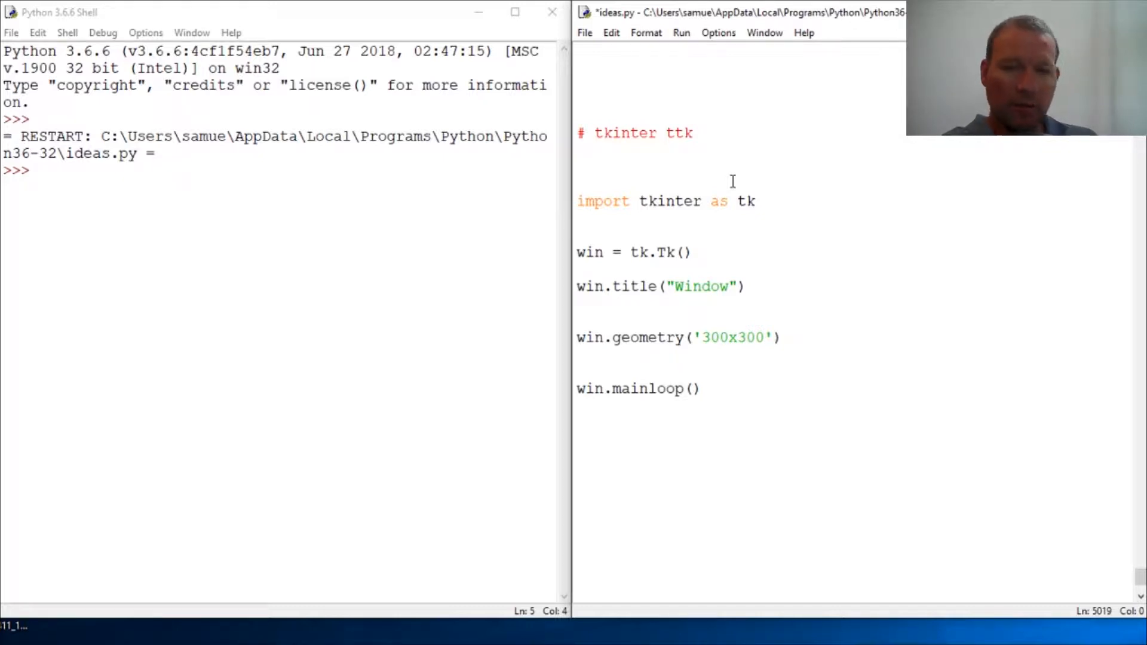
- Run import tkinter in the shell, then dir(tkinter) to list its widget classes and constants
left_click(578, 167)
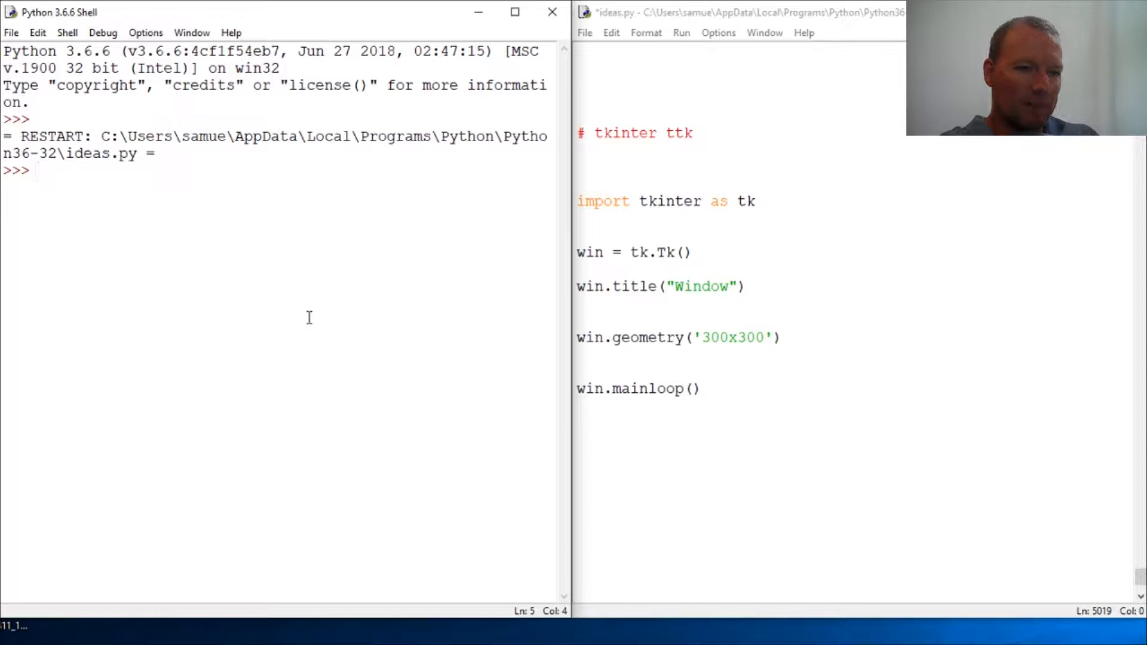
mouse_move(398, 308)
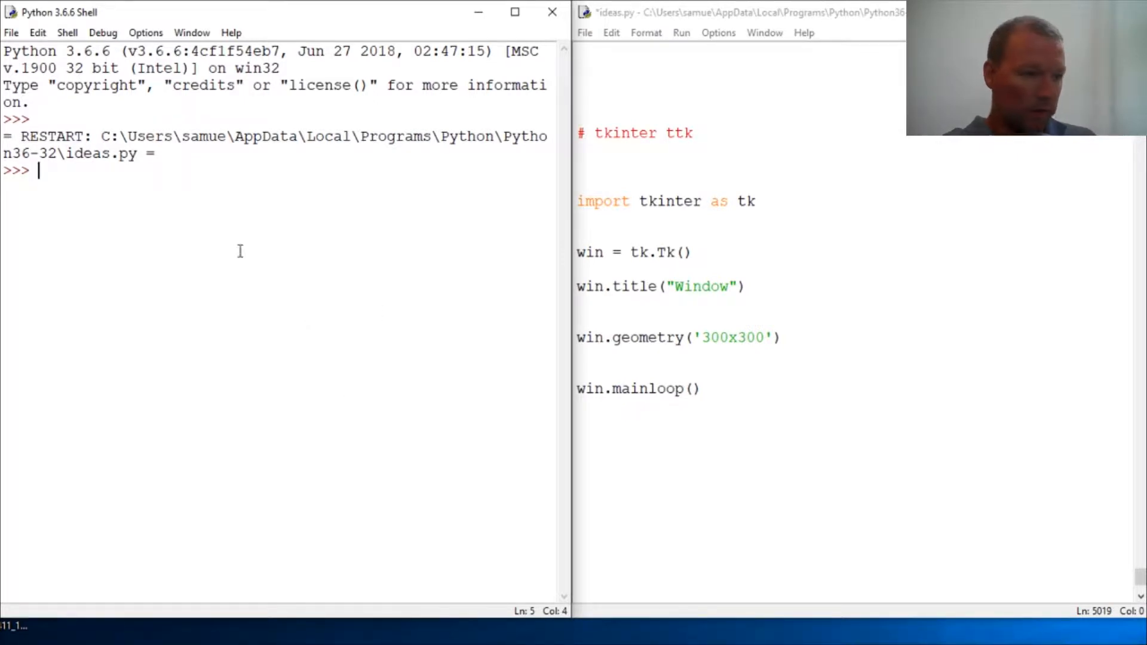
mouse_move(321, 263)
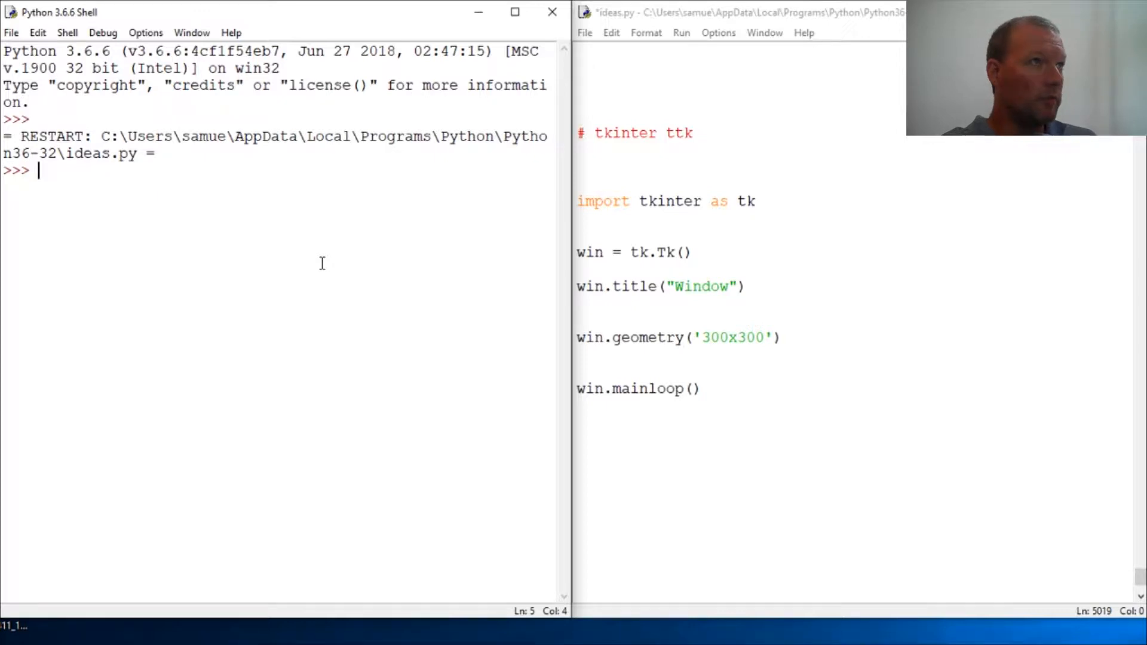
mouse_move(381, 294)
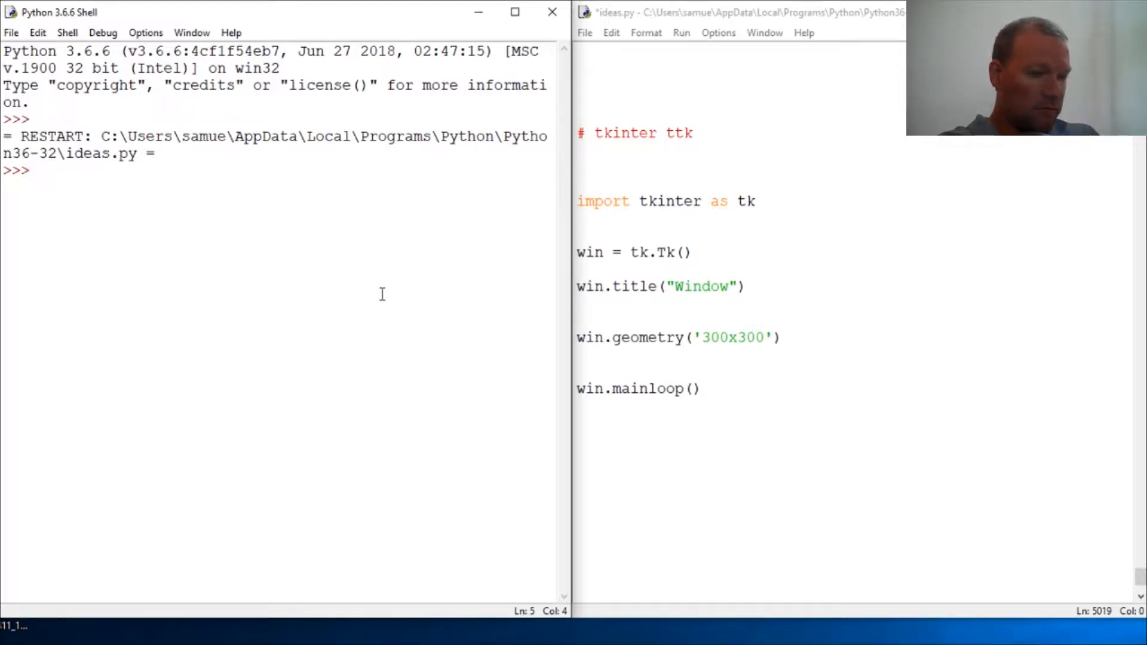
type("import")
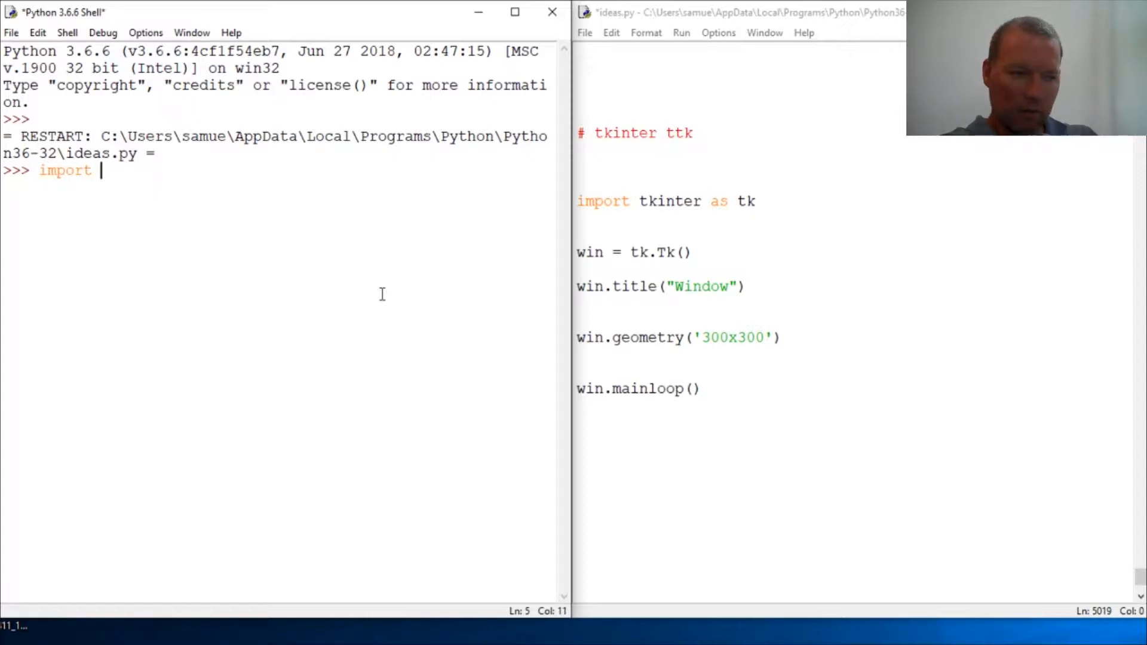
type("tkinter")
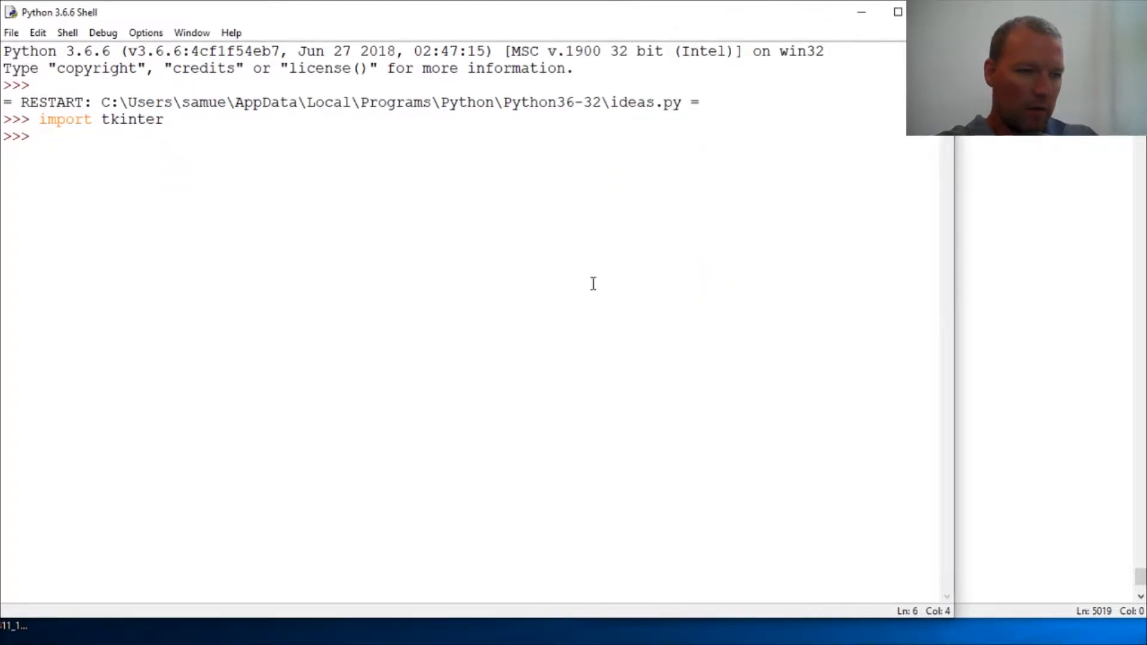
type("dir(tkinter")
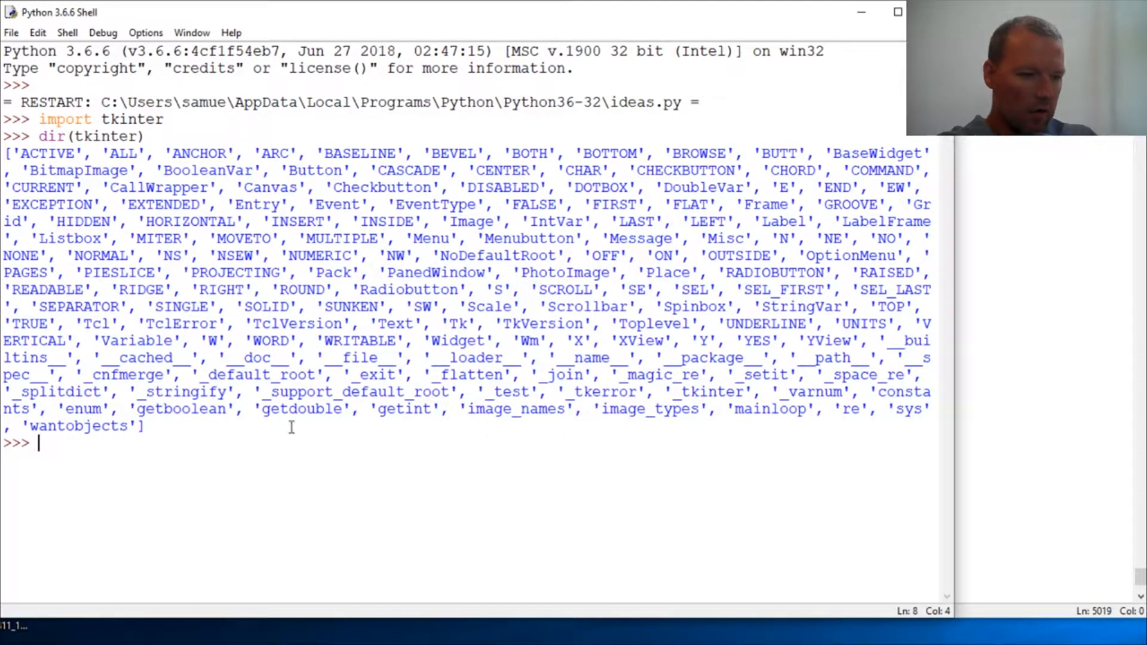
mouse_move(592, 421)
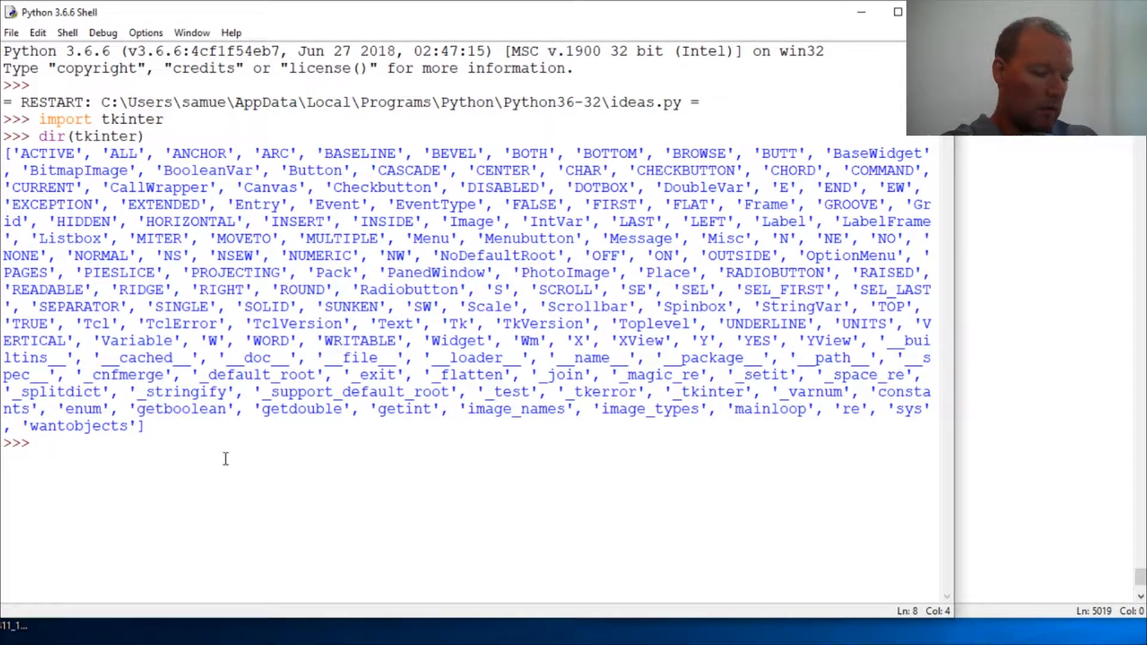
- Run help(tkinter) and read through its output, marking the widget names from Label to OptionMenu
type("help(ti")
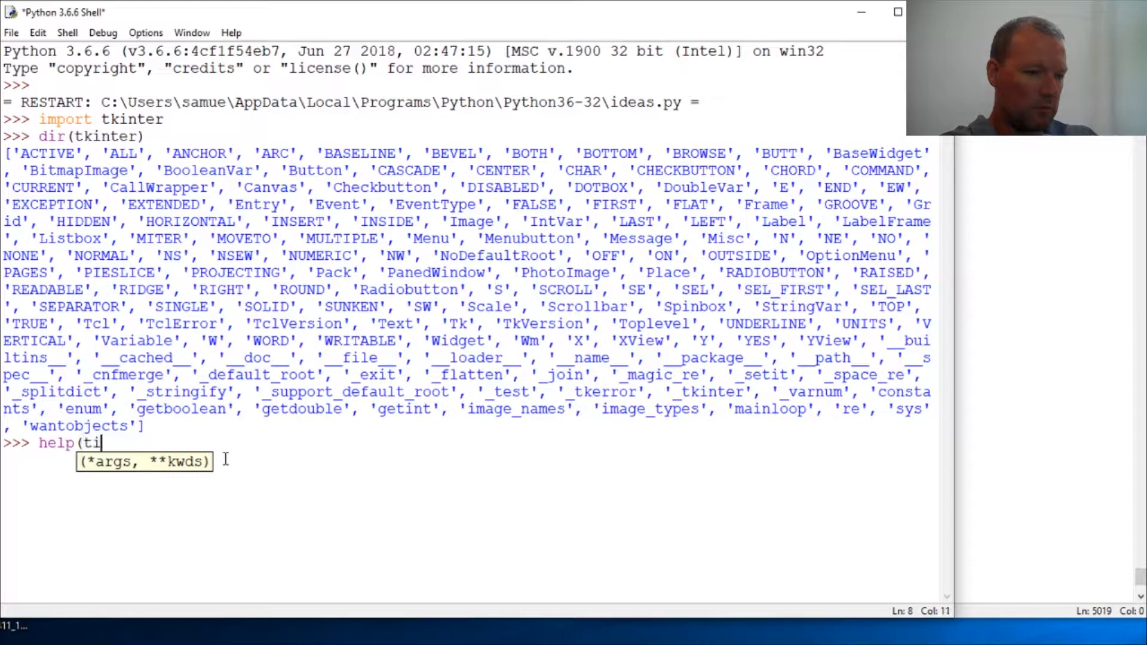
type("k")
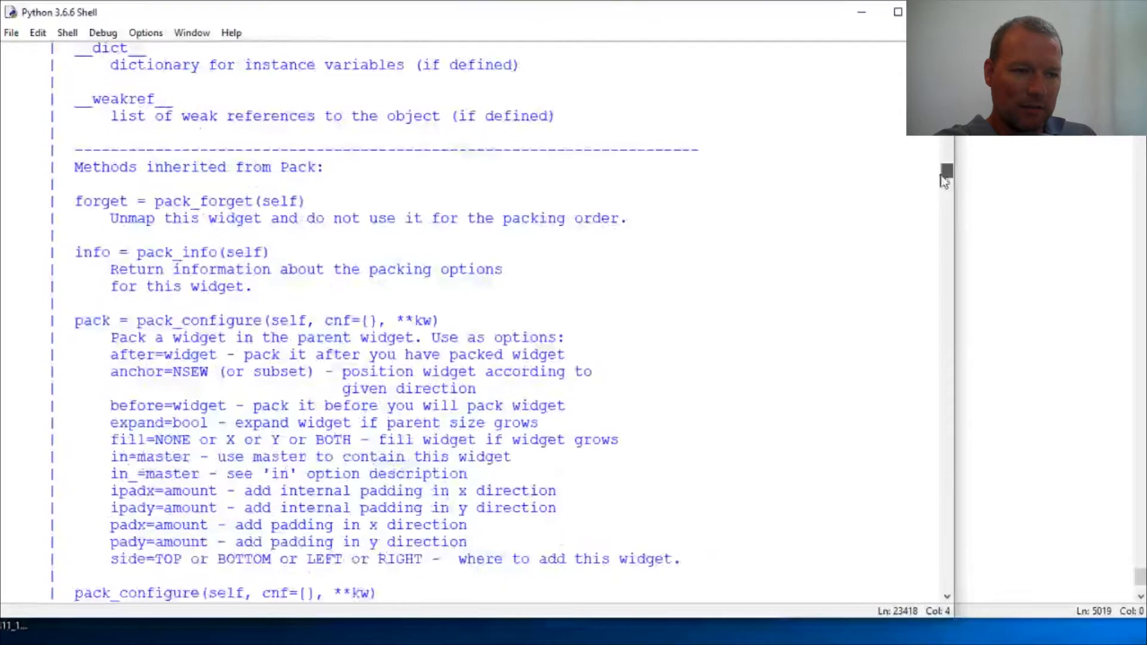
scroll("down", 3)
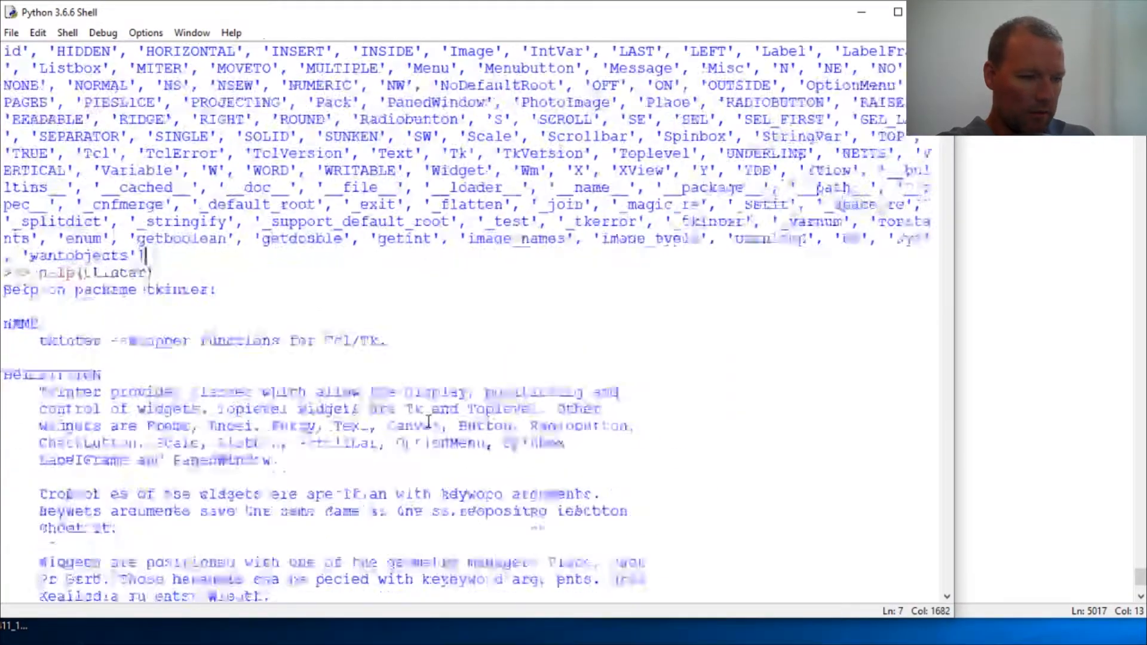
scroll("down", 3)
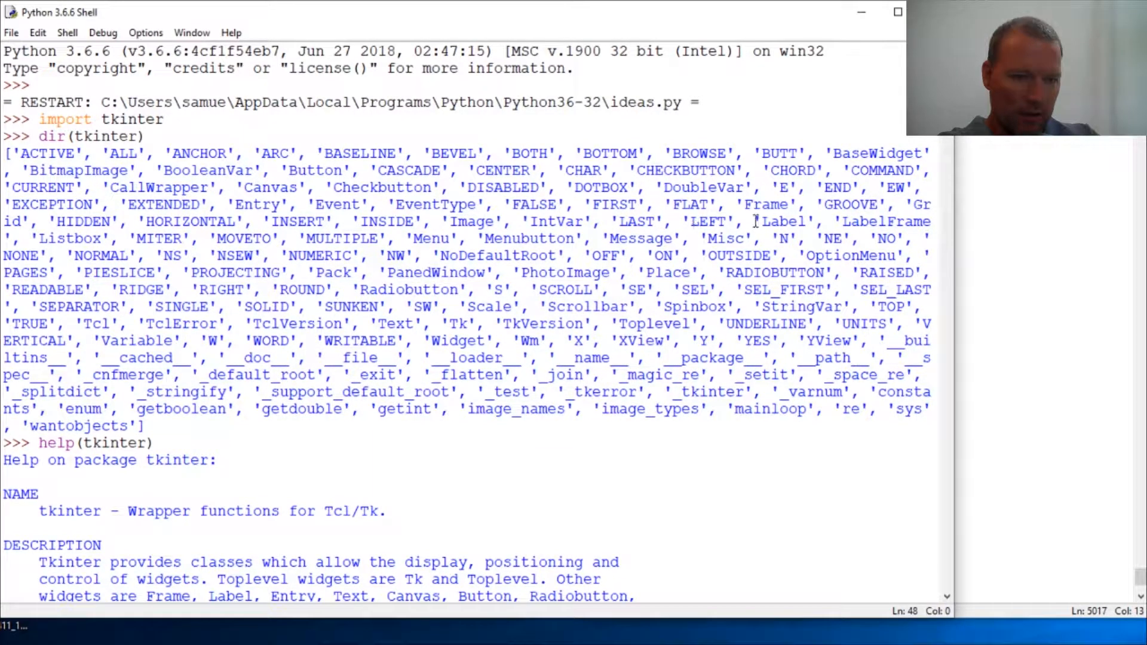
left_click_drag(754, 222, 885, 255)
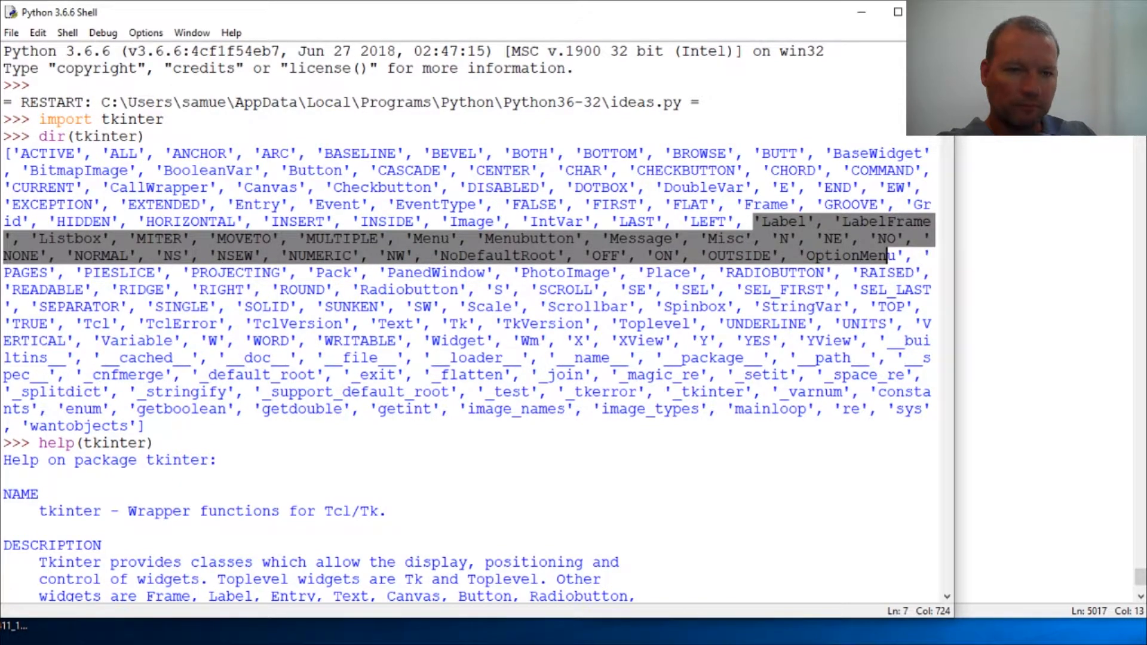
scroll("down", 3)
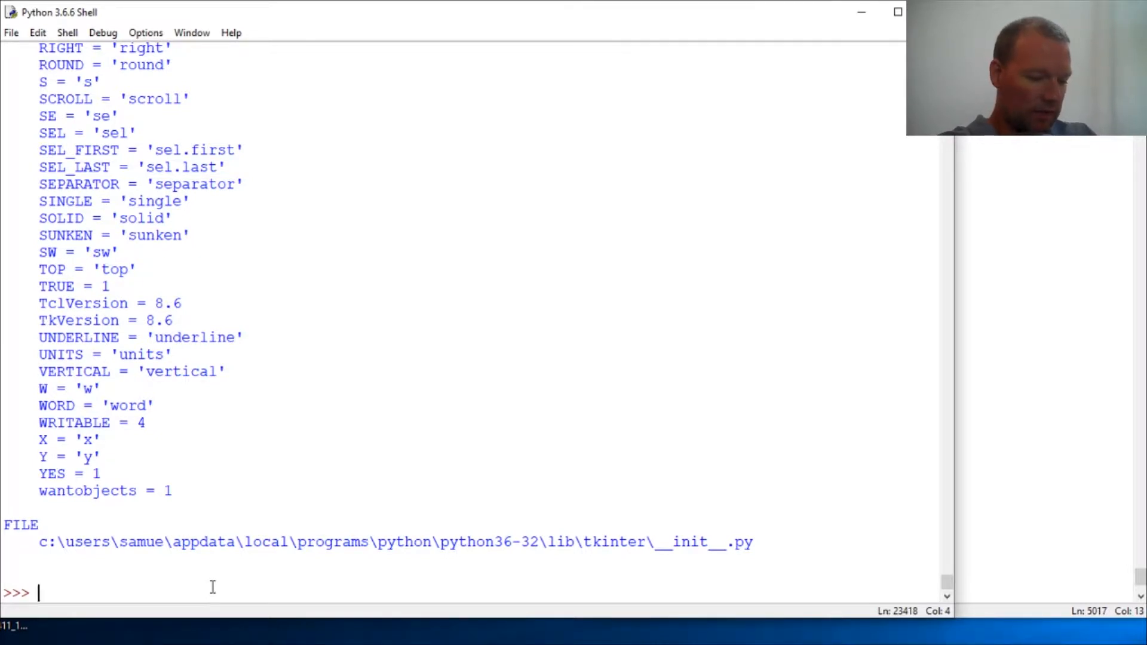
- Attempt dir(tkinter.ttk), which raises an AttributeError since ttk is not yet imported
type("import")
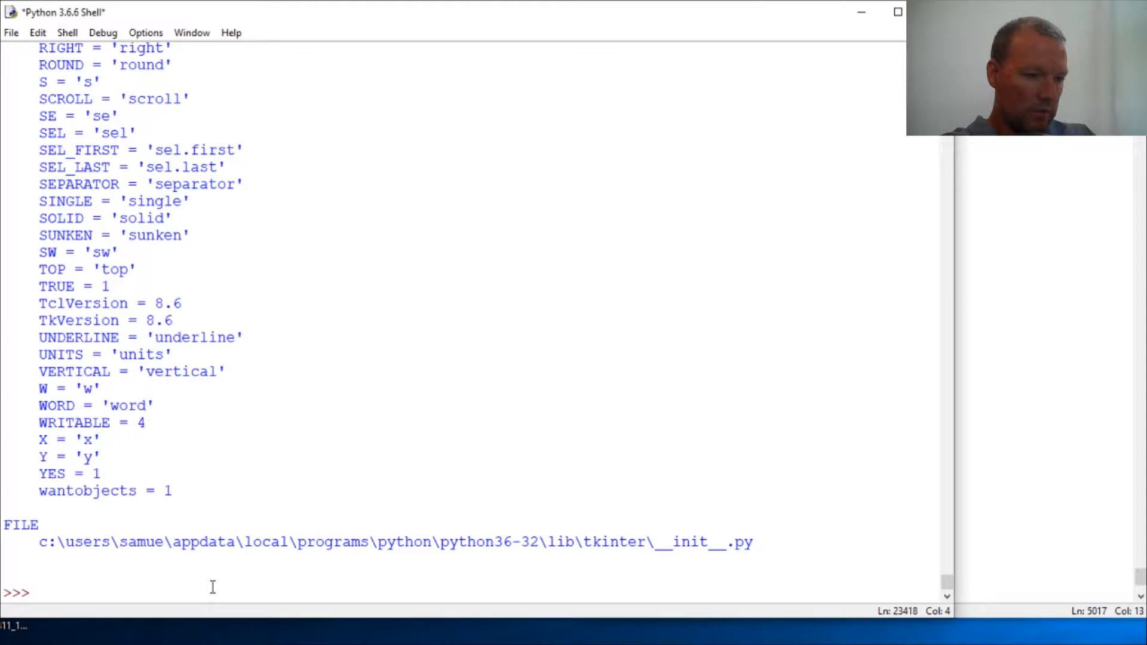
type("dir(tkinter.ttk")
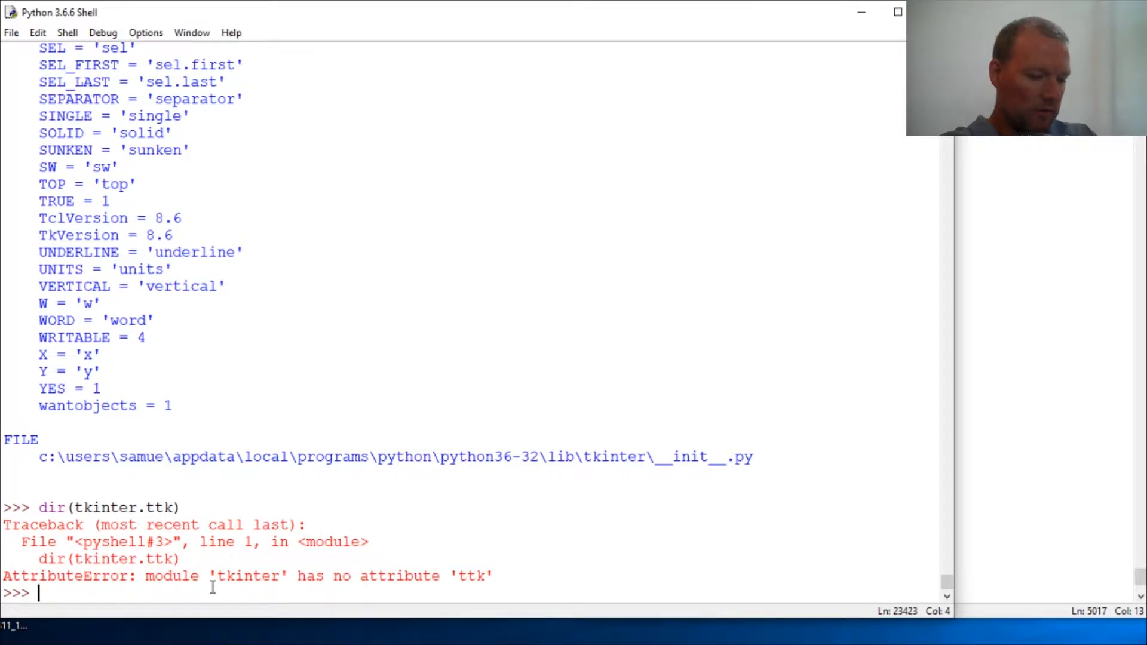
- Run import tkinter.ttk as ttk, then dir(tkinter) so the listing now includes 'ttk'
type("import")
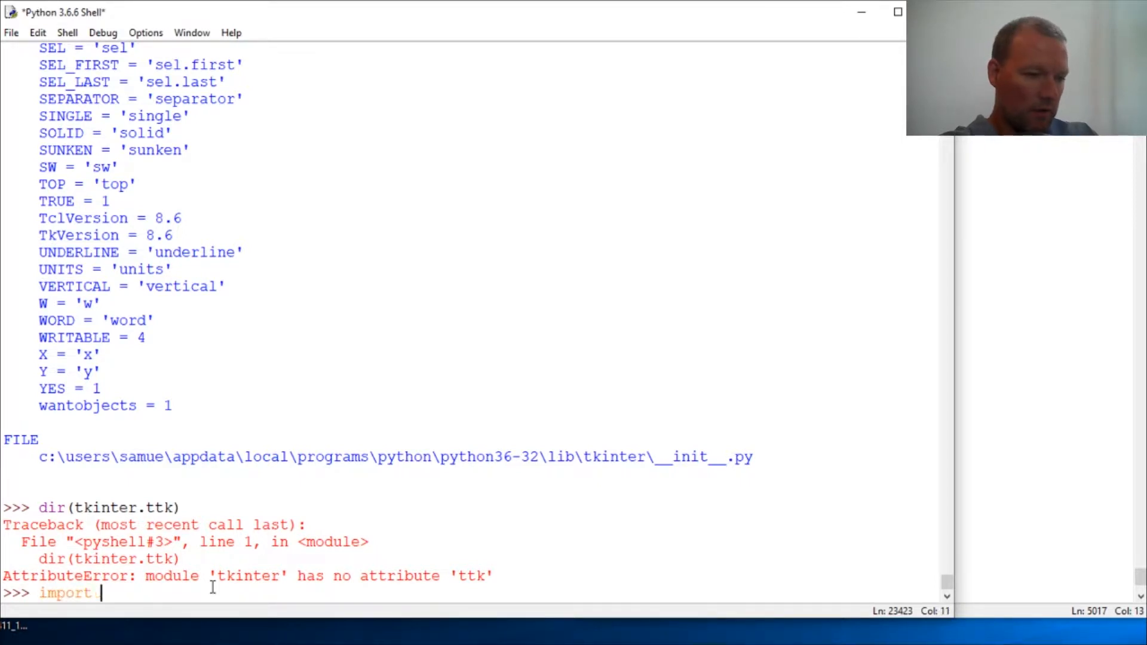
type("tkinter")
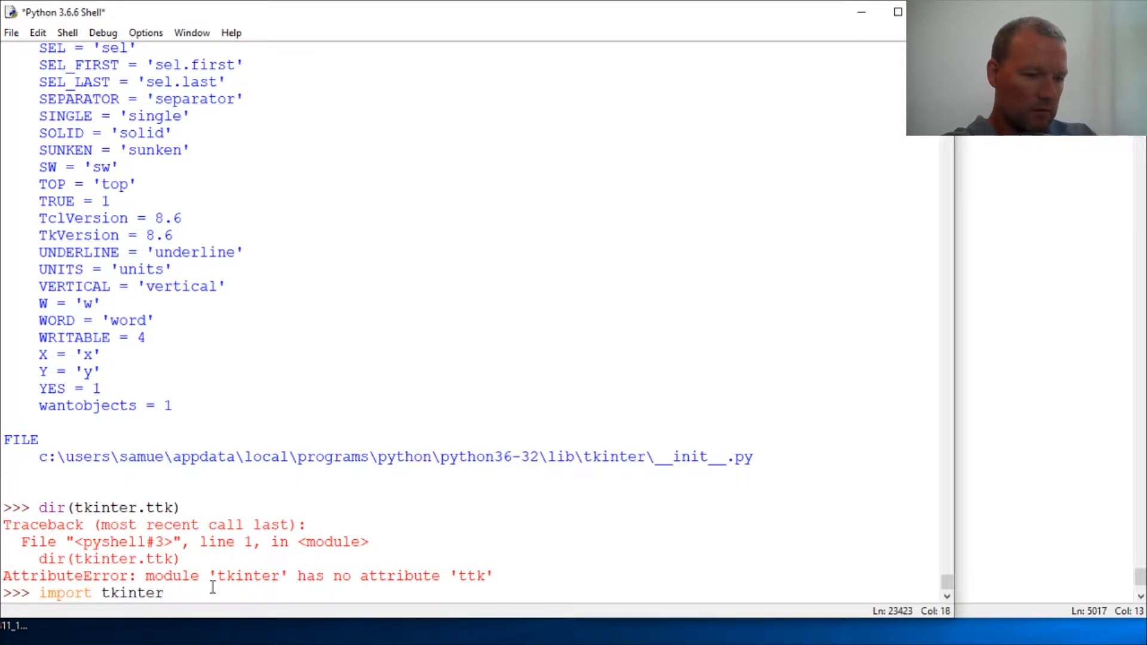
type(".ttk")
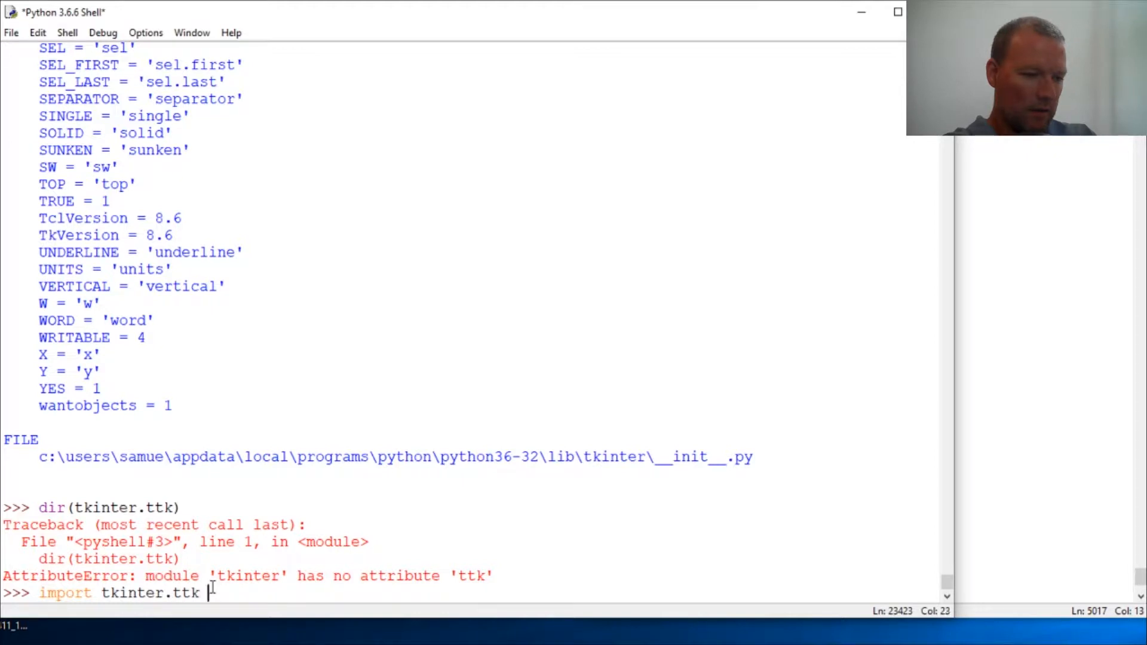
type("as ttk")
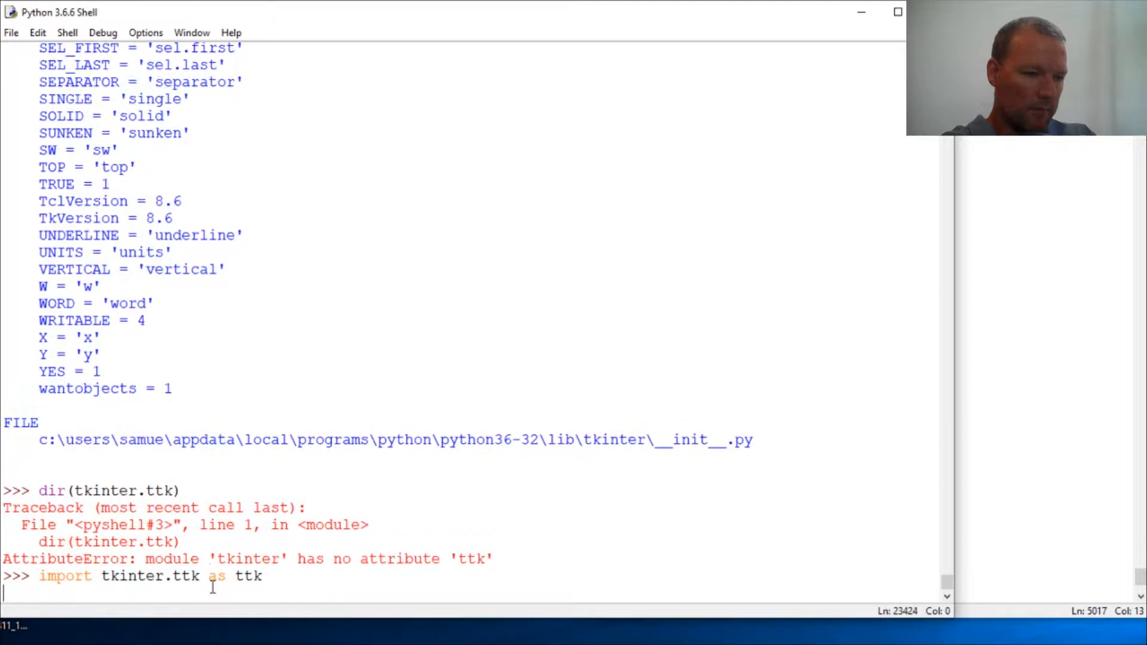
type("dir(tkinter")
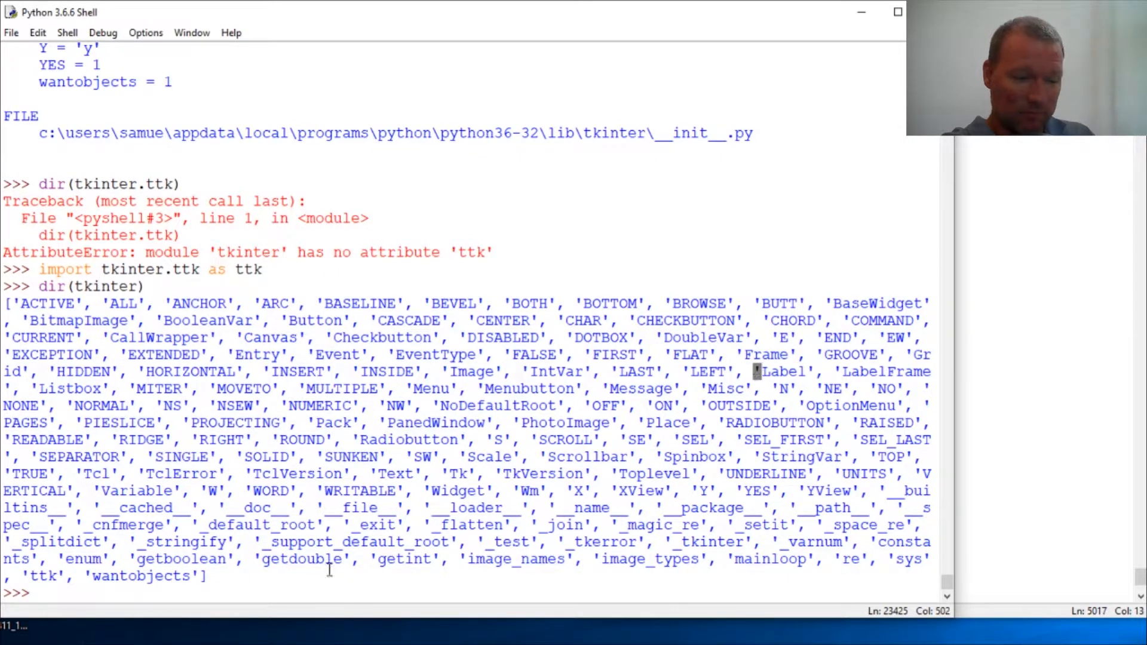
- Run dir(ttk) and mark its first widget names such as Combobox, Notebook, Progressbar and Treeview
type("di")
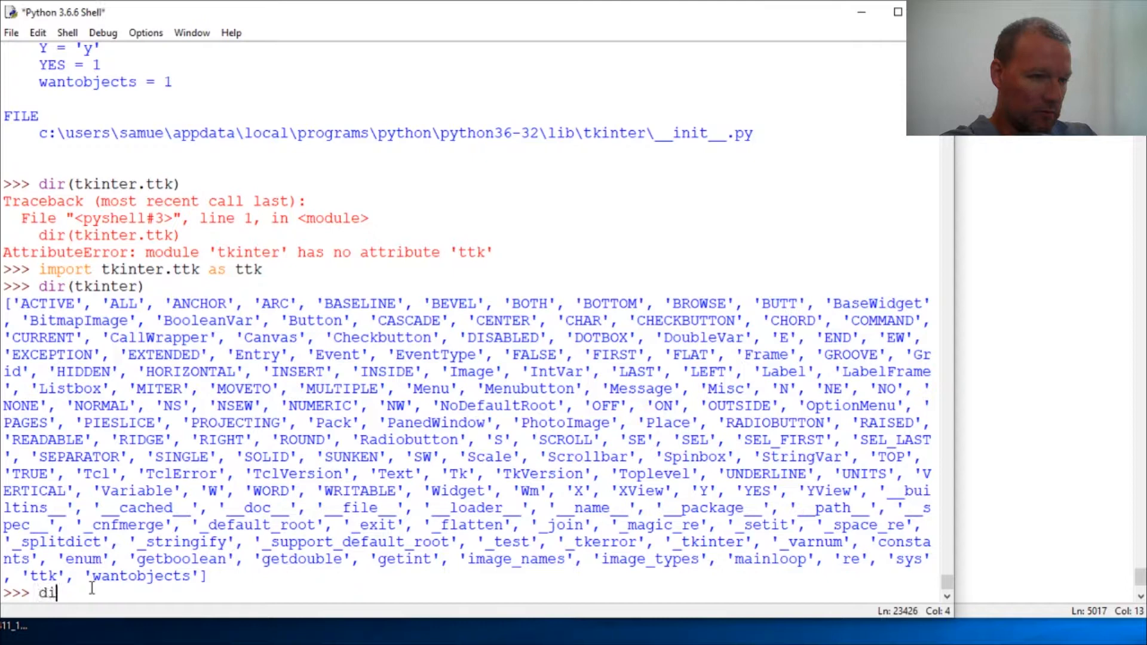
type("(")
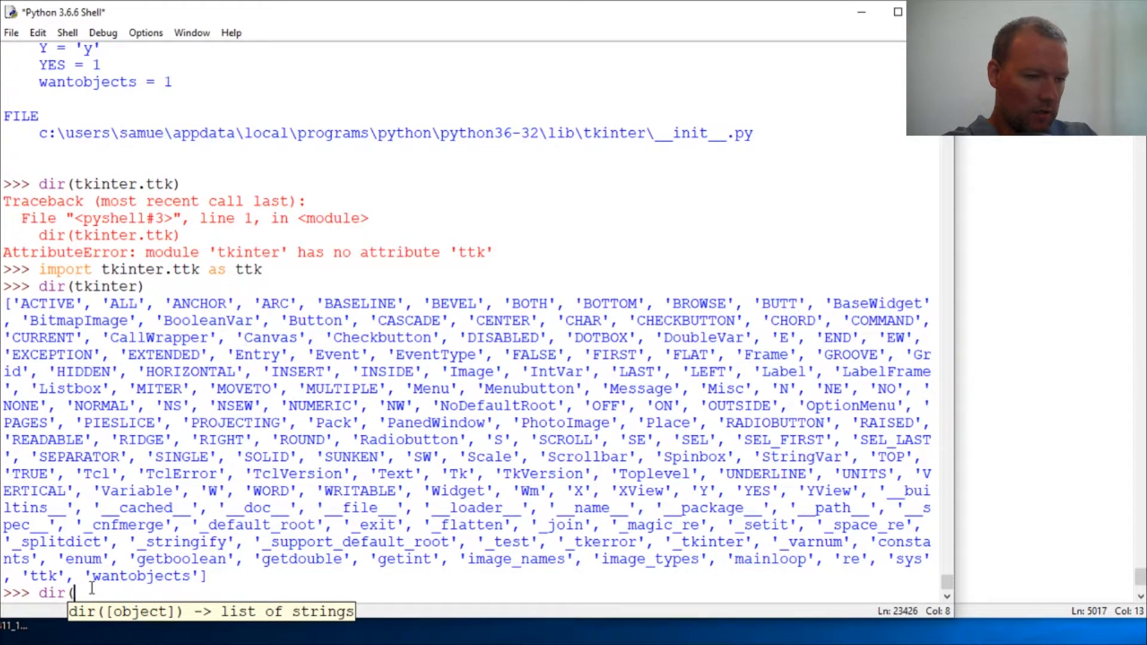
type("ttk)")
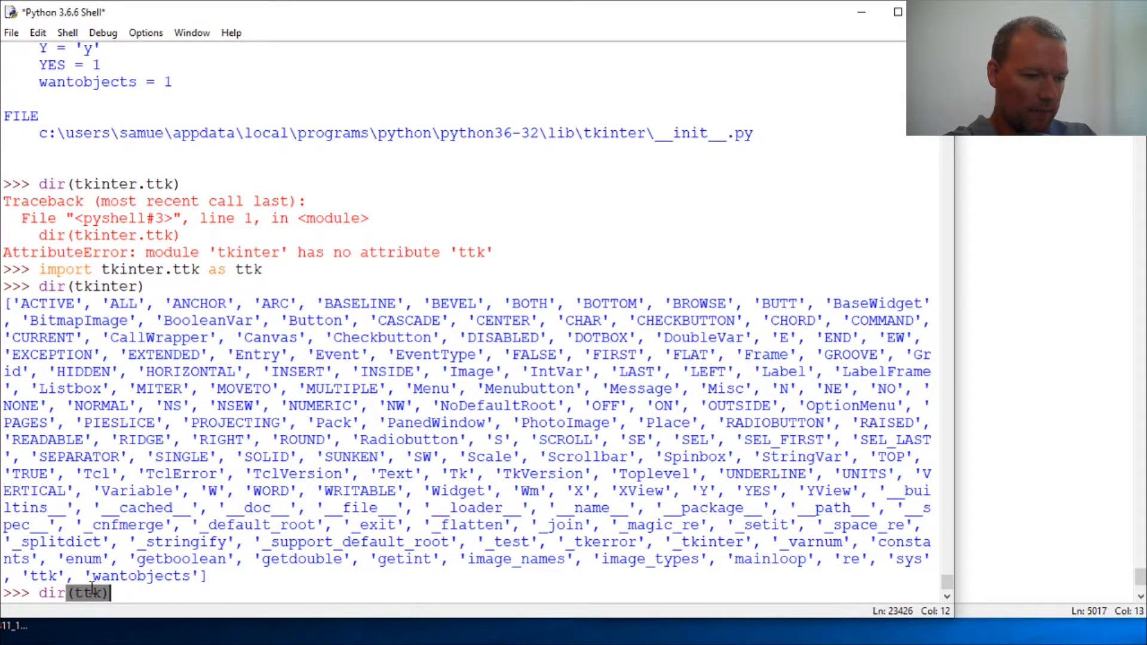
key("enter")
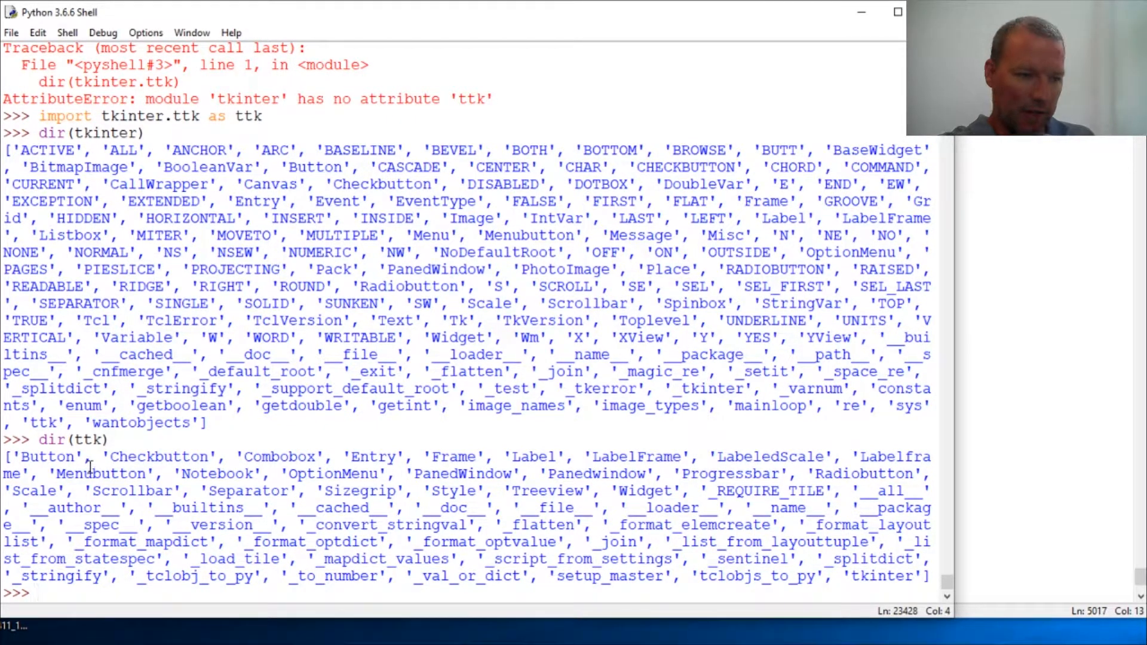
double_click(89, 440)
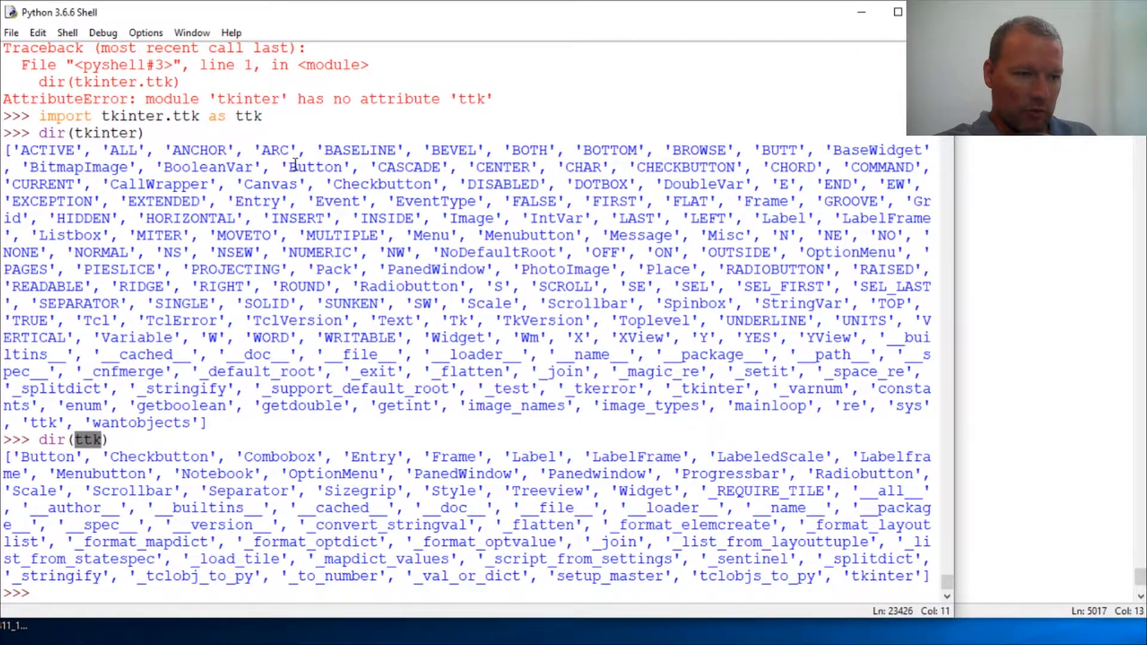
left_click_drag(288, 167, 814, 200)
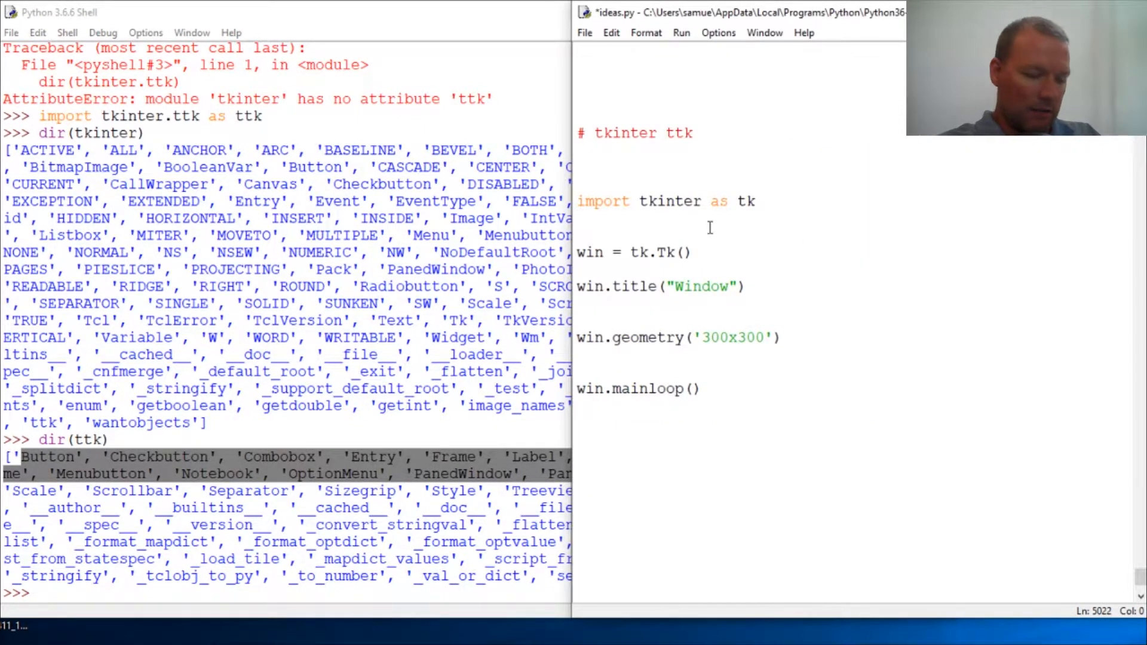
- Add 'import tkinter.ttk as ttk' below the tkinter import, save and rerun ideas.py, then close its Tk window
type("impolr")
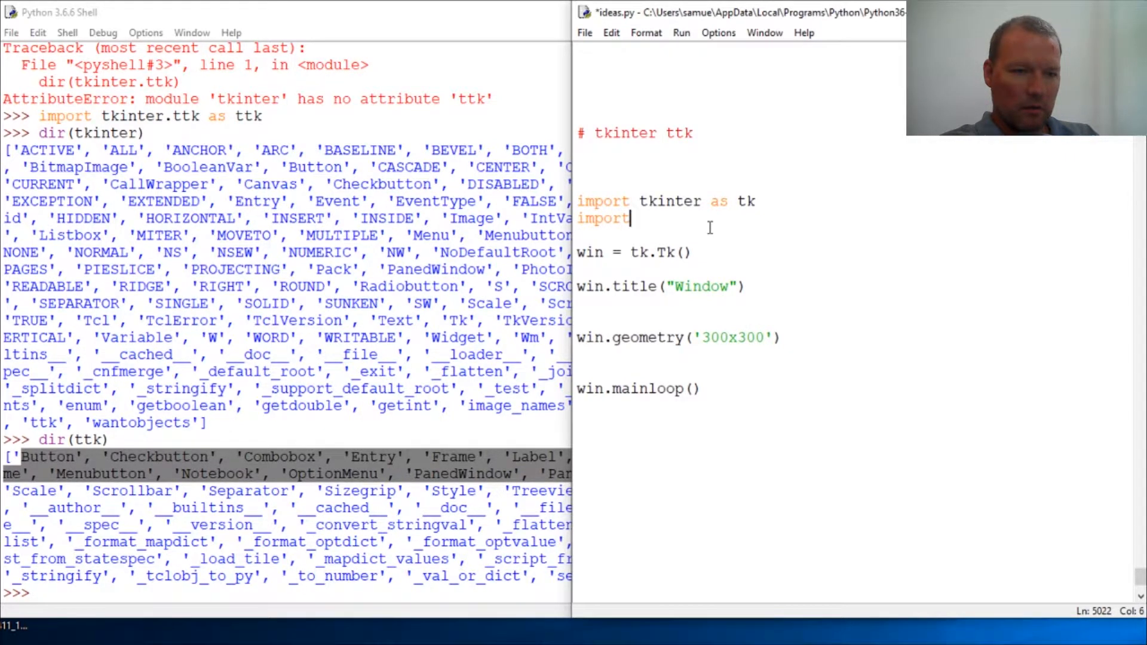
type("tkinter")
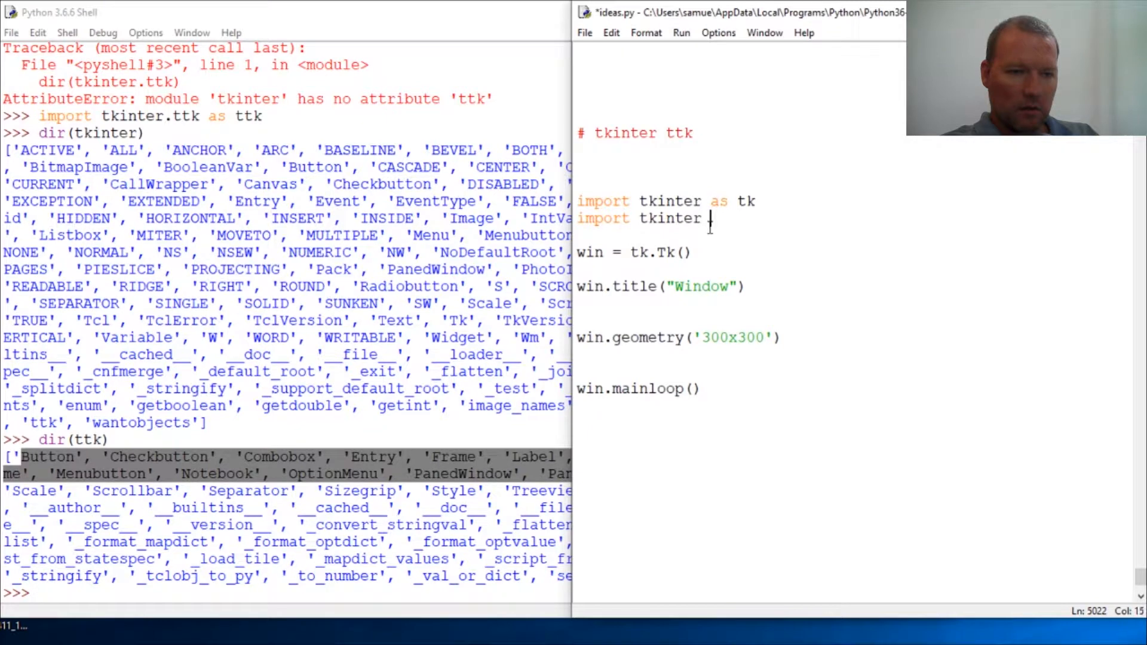
type(".ttk a")
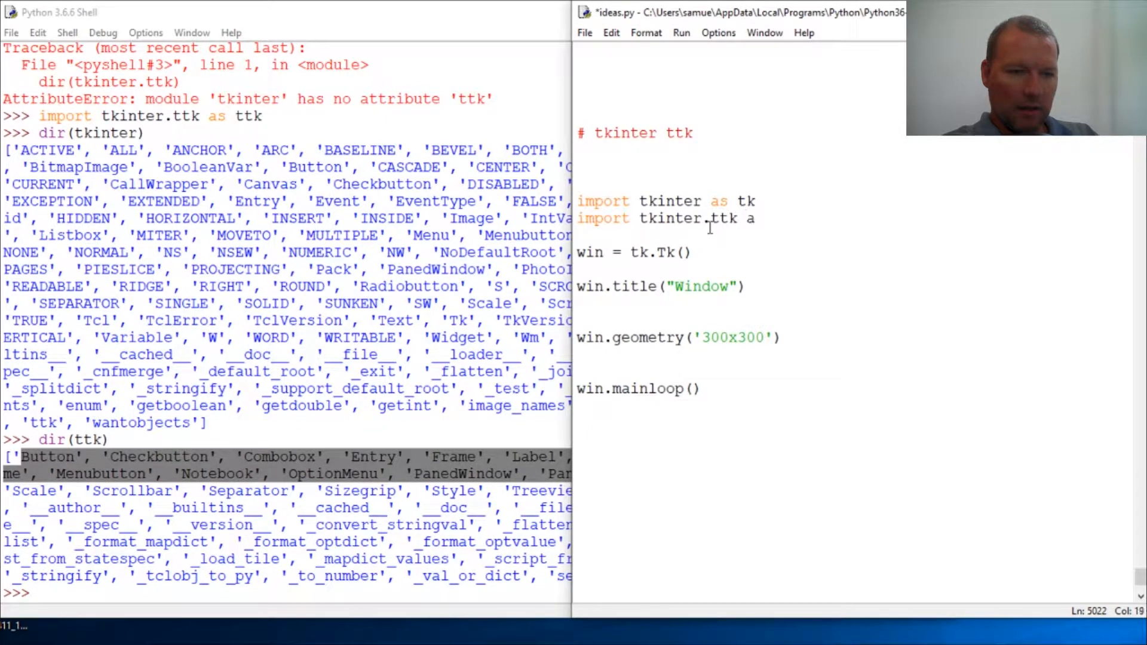
type("s ttk")
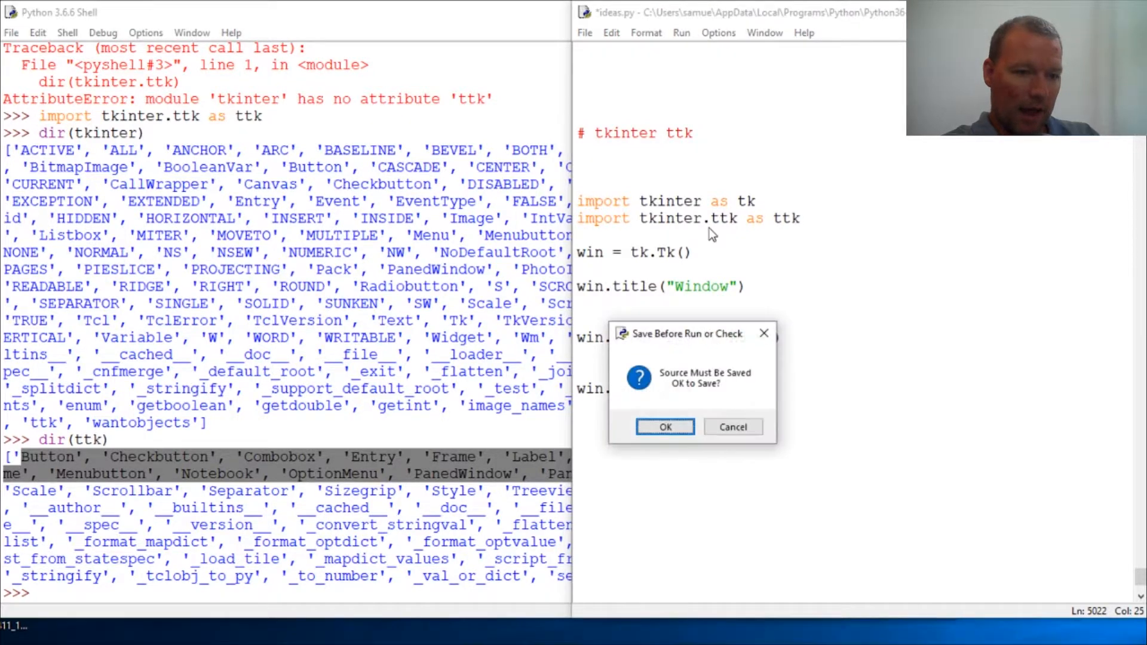
left_click(663, 426)
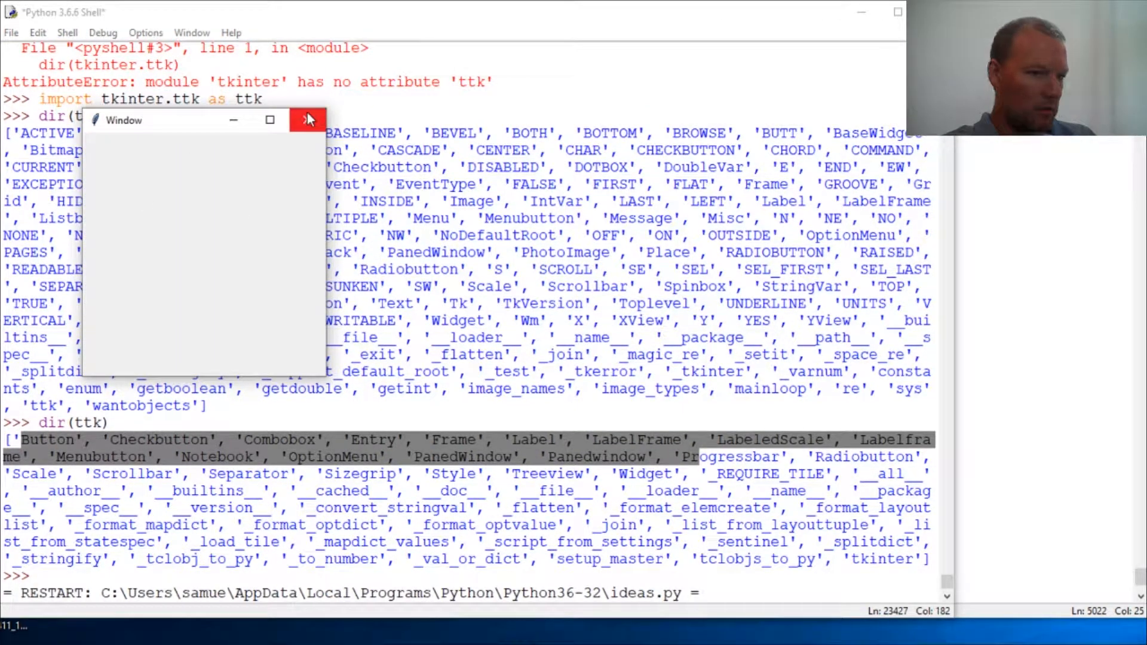
left_click(308, 120)
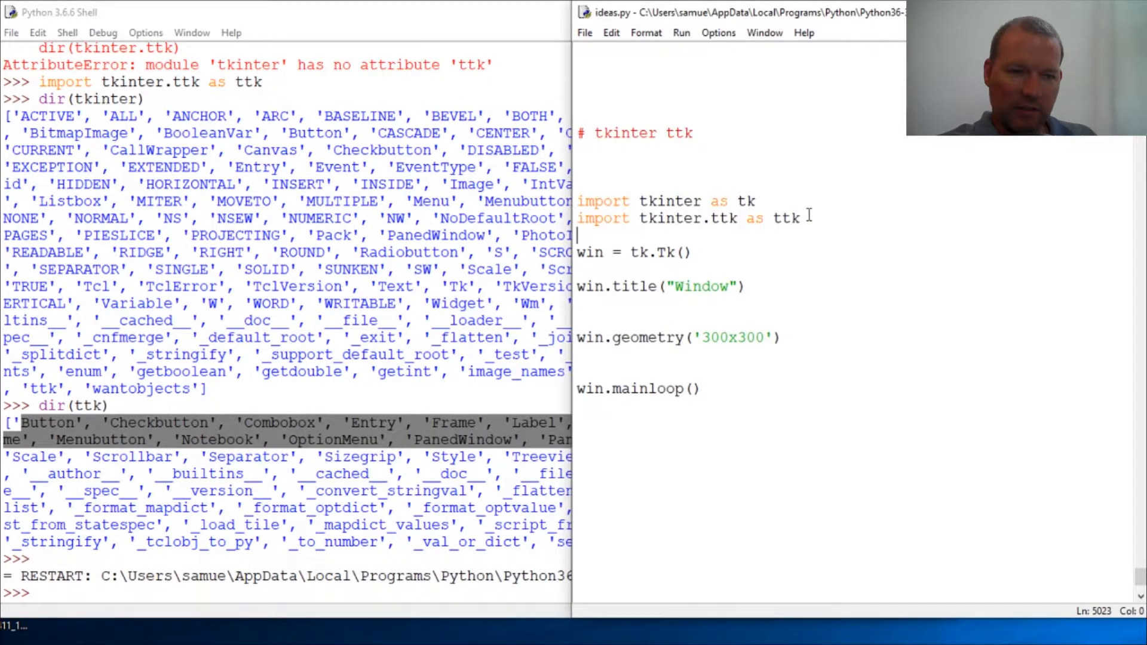
mouse_move(772, 217)
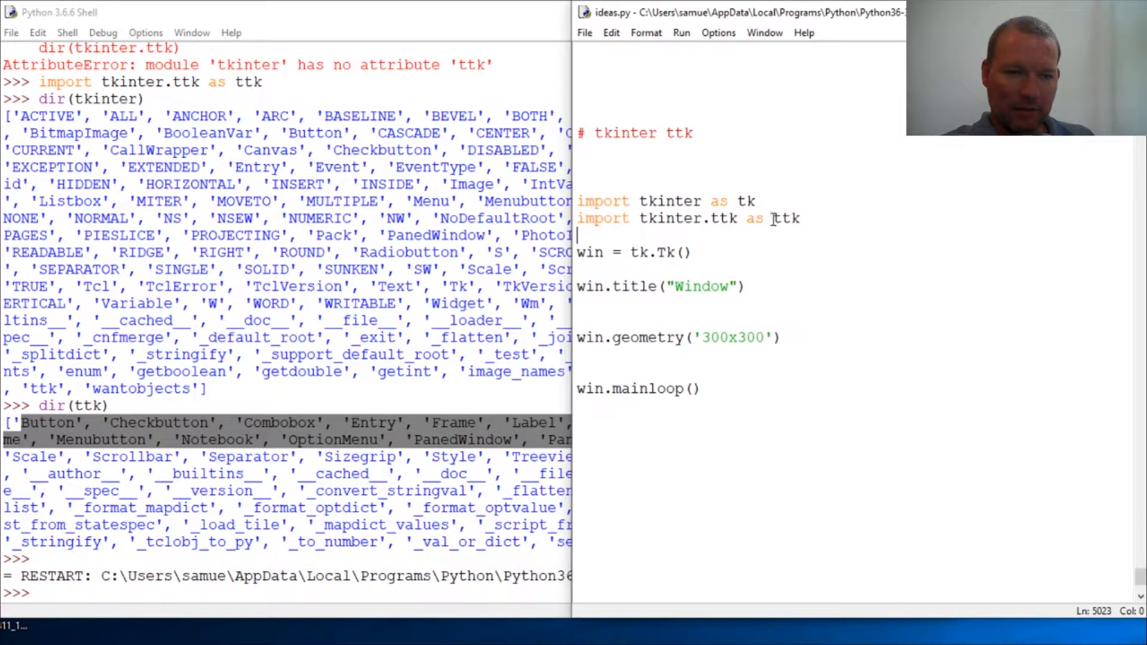
double_click(784, 218)
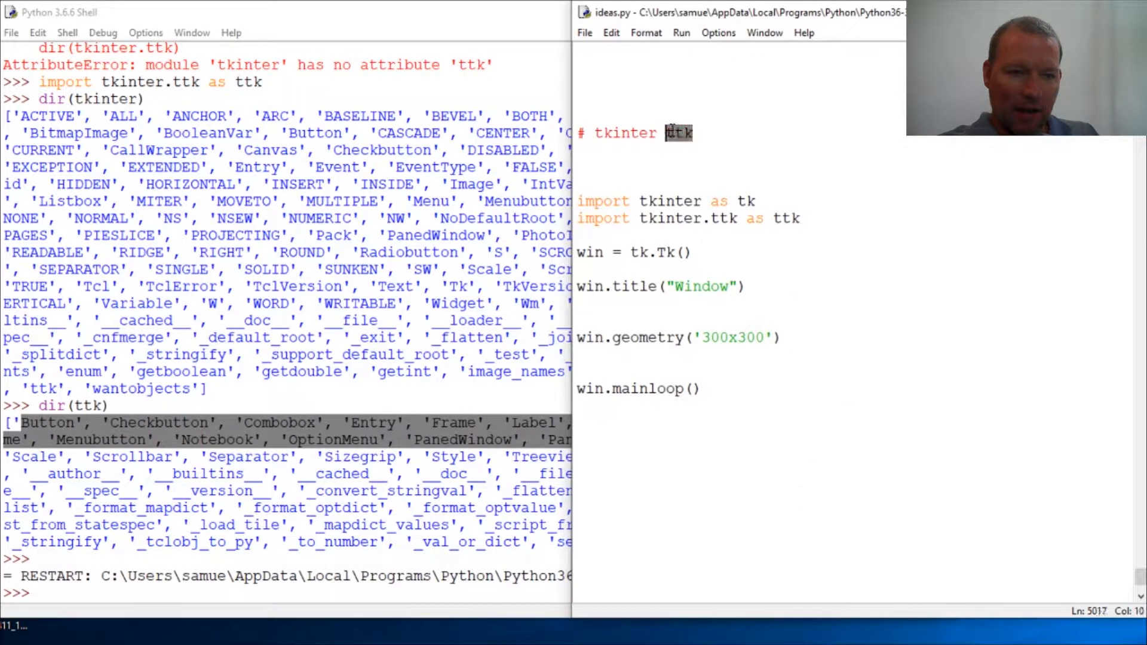
mouse_move(824, 358)
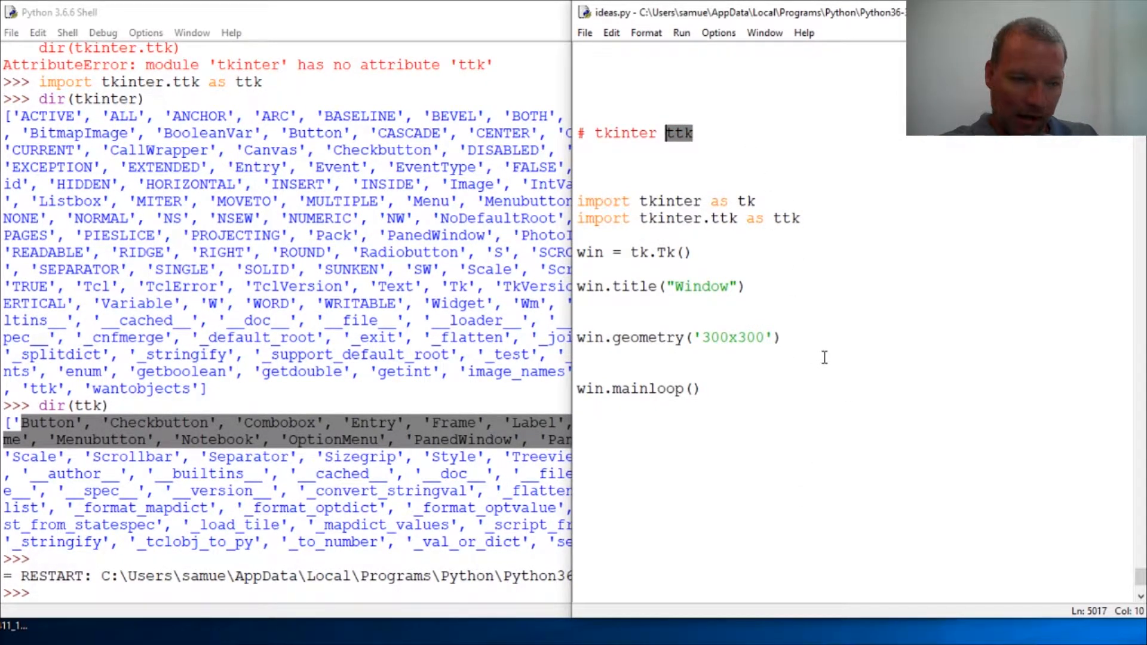
left_click(790, 402)
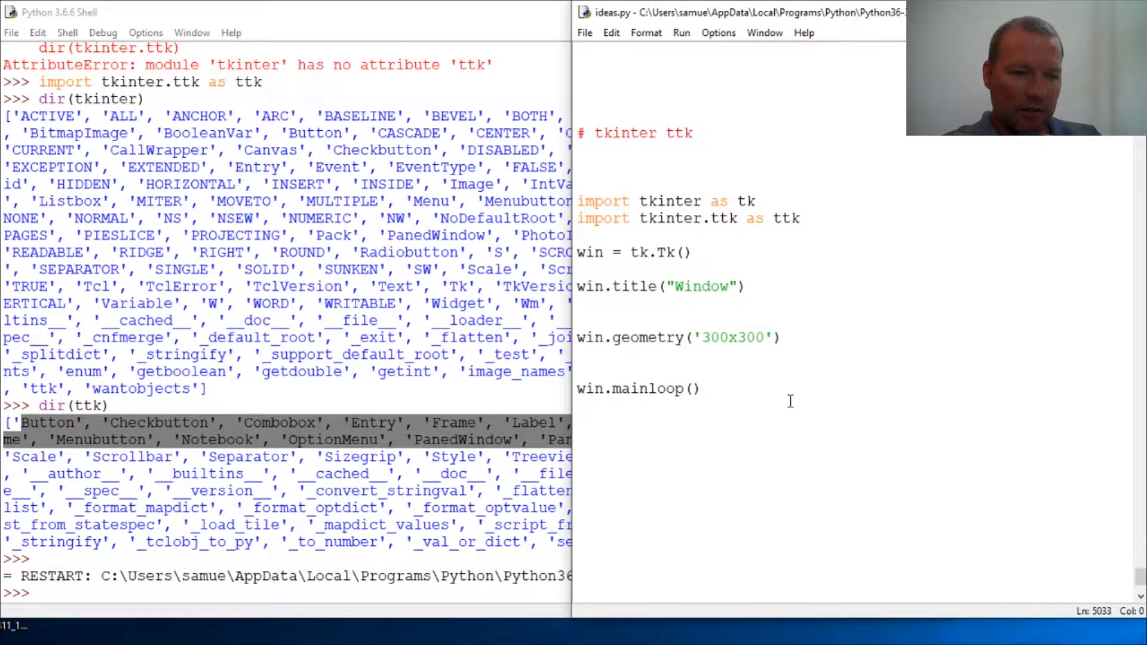
left_click(578, 406)
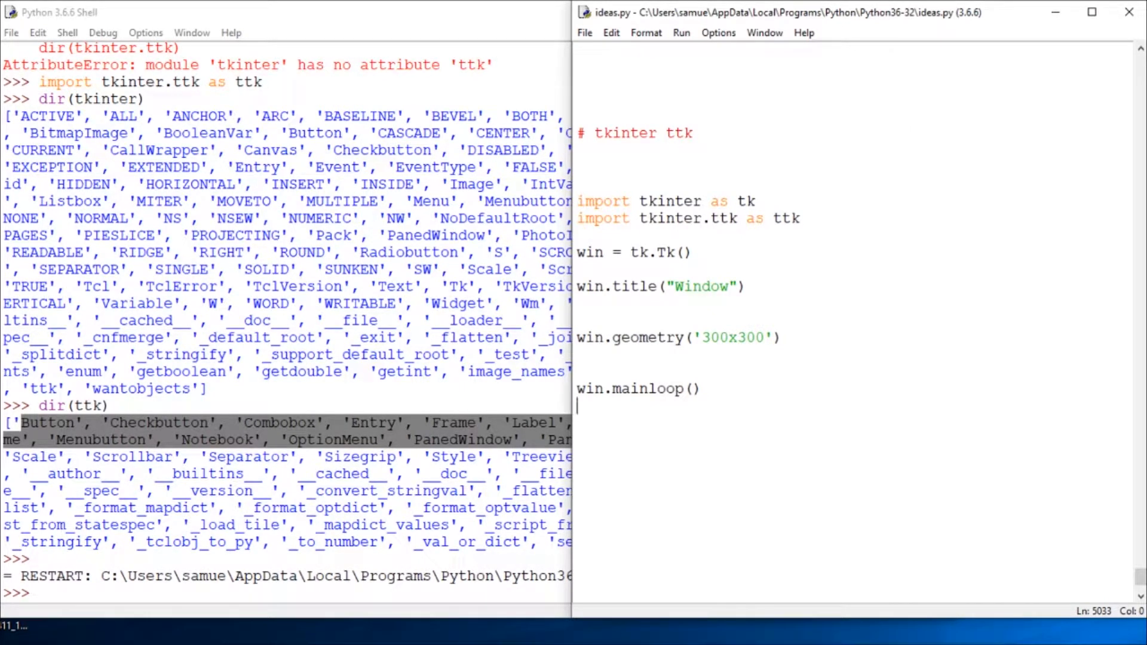
mouse_move(789, 402)
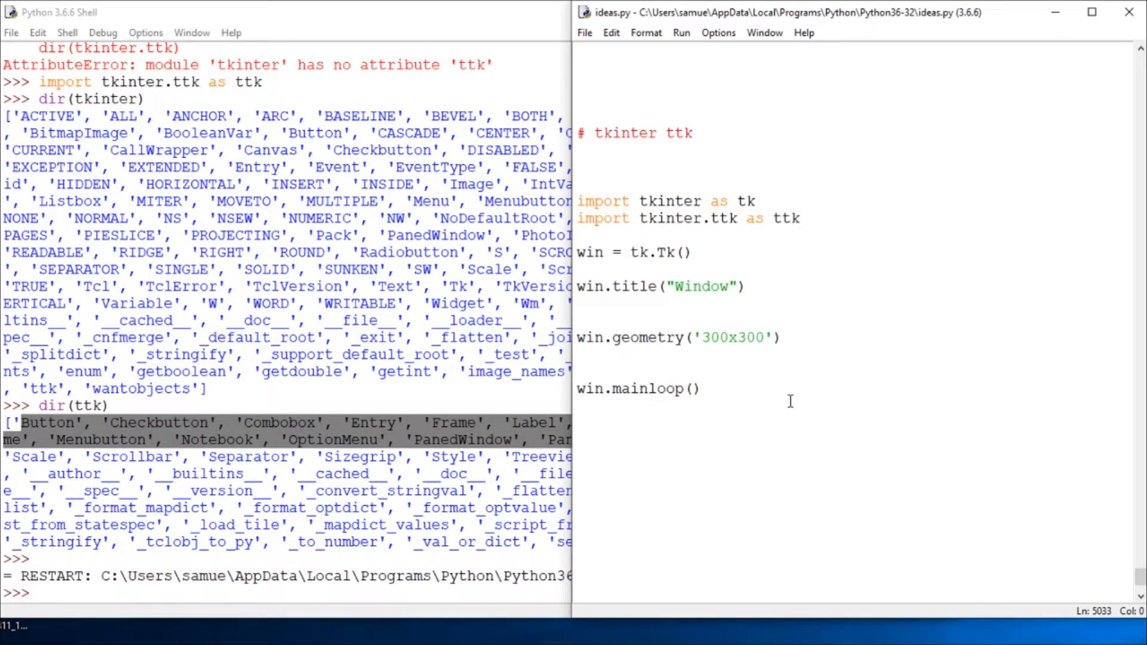